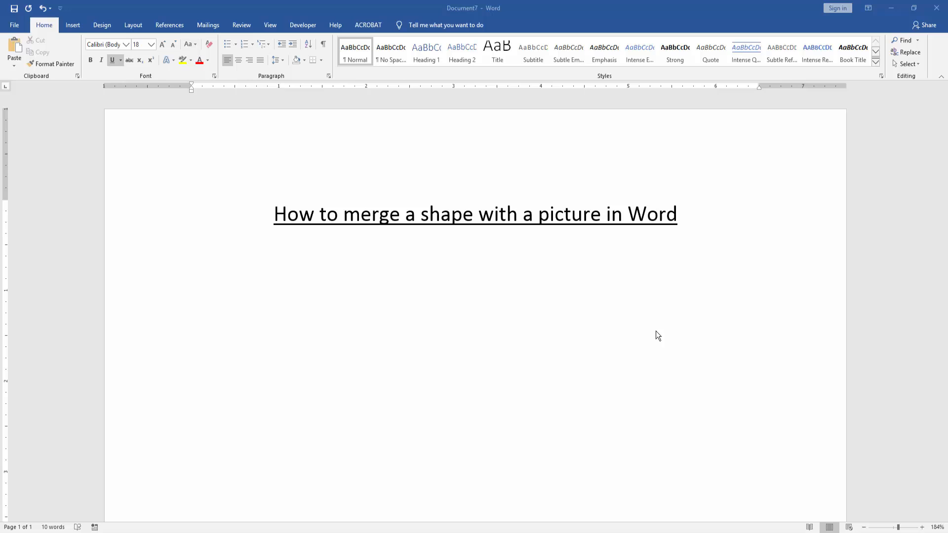
mouse_move(657, 339)
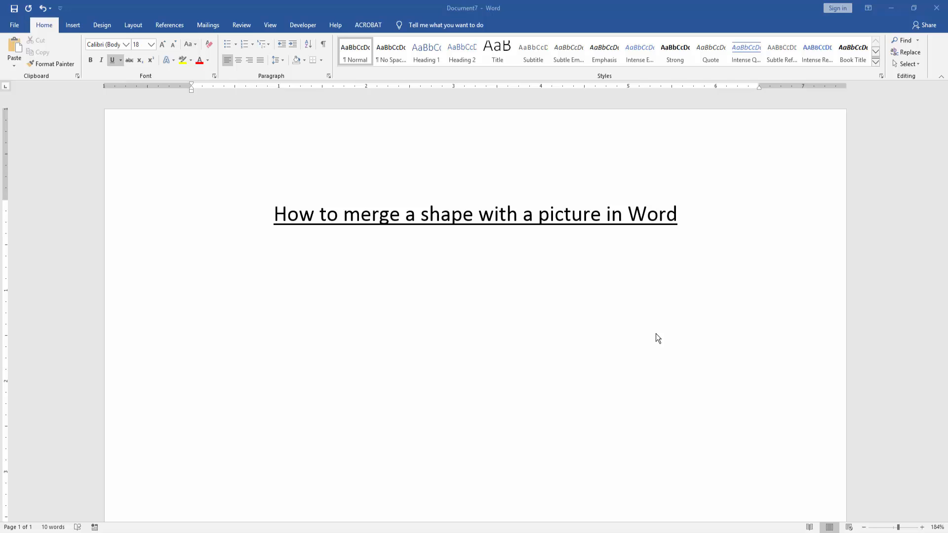
mouse_move(656, 342)
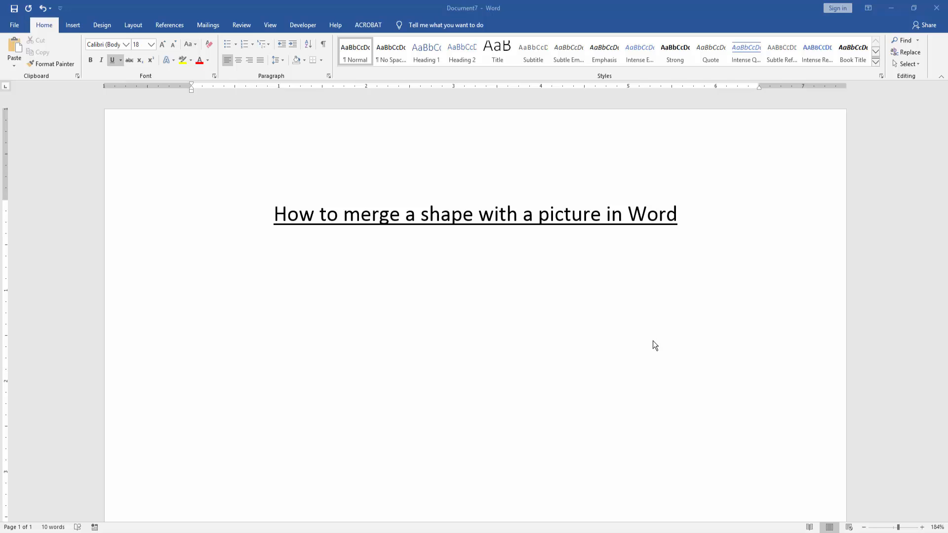
mouse_move(653, 347)
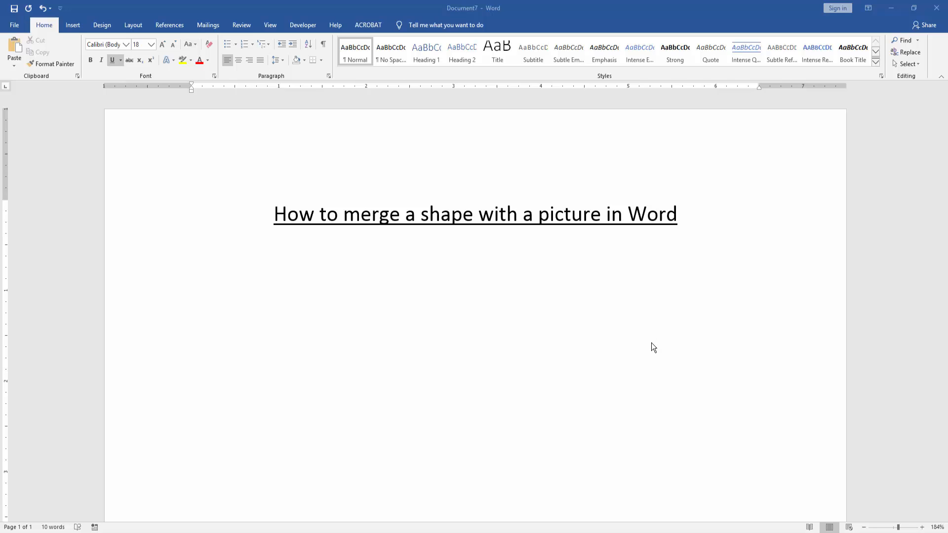
mouse_move(652, 349)
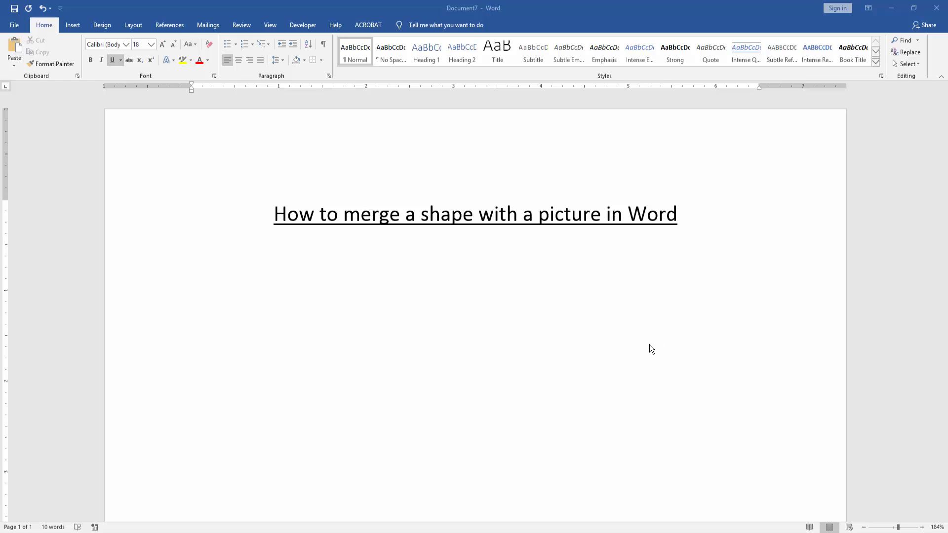
mouse_move(536, 331)
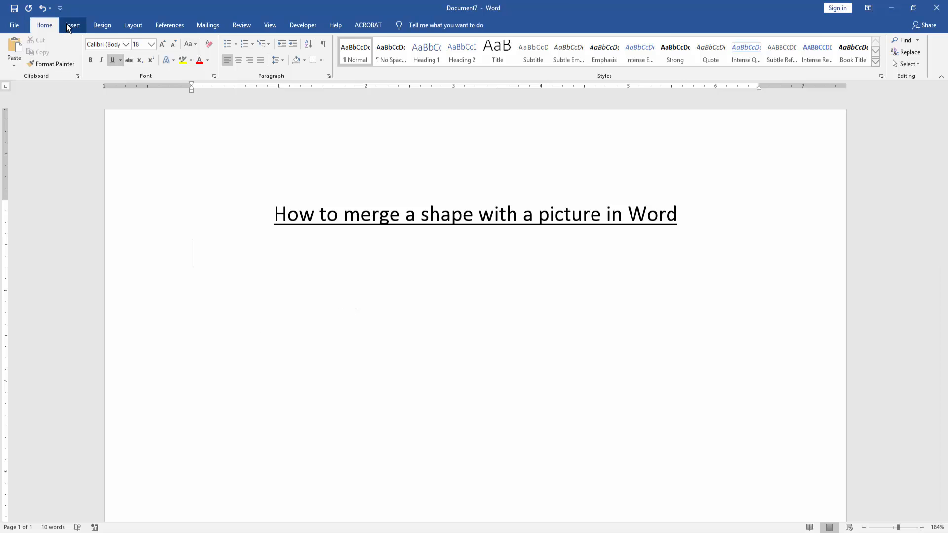
Draw a Rectangle: Rounded Corners shape from the Shapes gallery below the title.
left_click(72, 25)
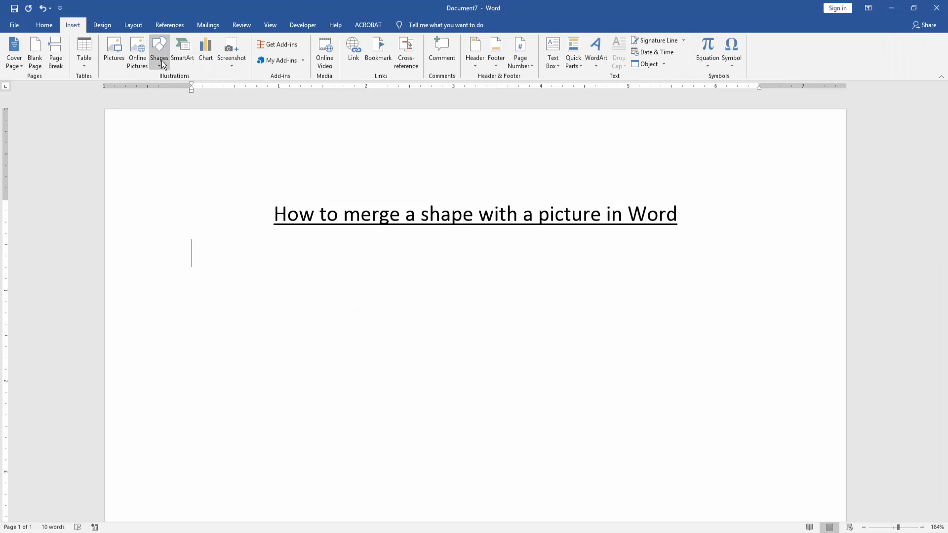
left_click(159, 51)
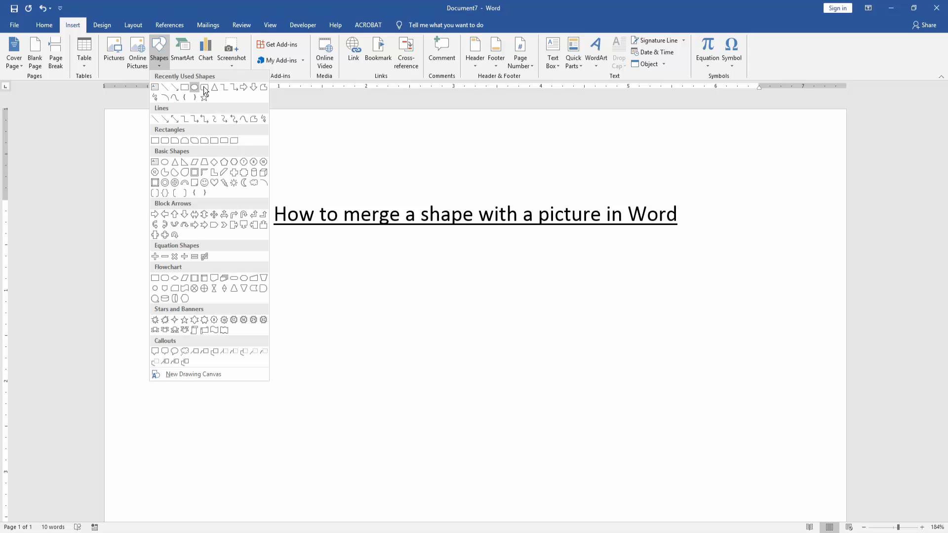
mouse_move(204, 87)
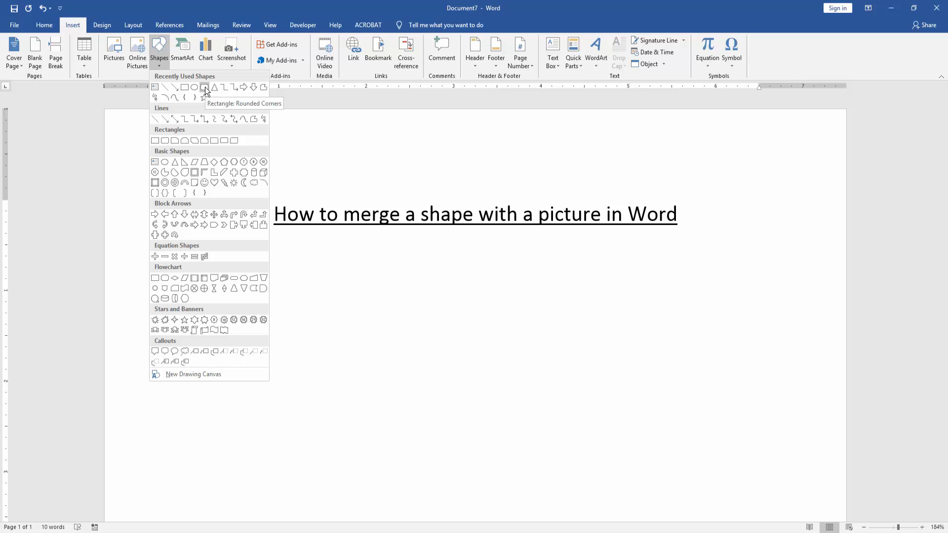
left_click(204, 87)
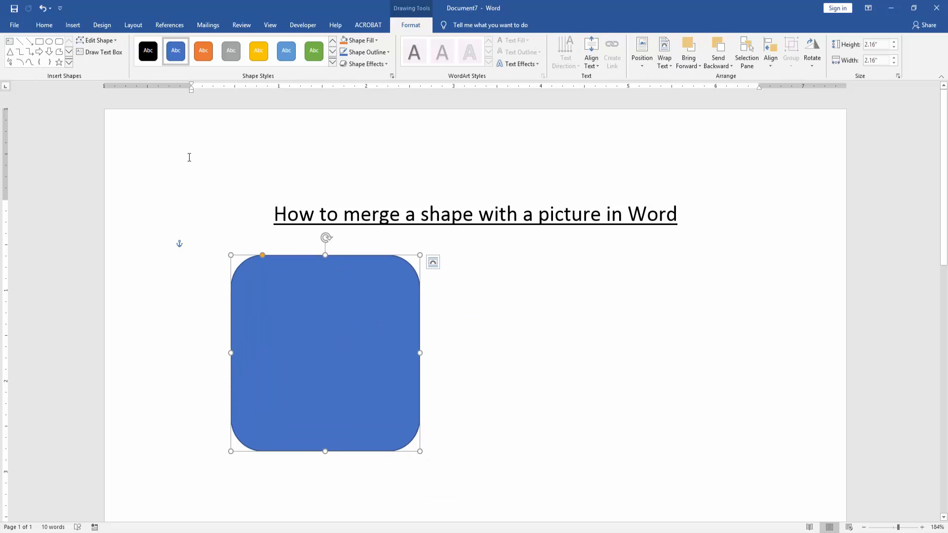
Insert the seashells-and-starfish beach photo from the Pictures dialog.
left_click(72, 24)
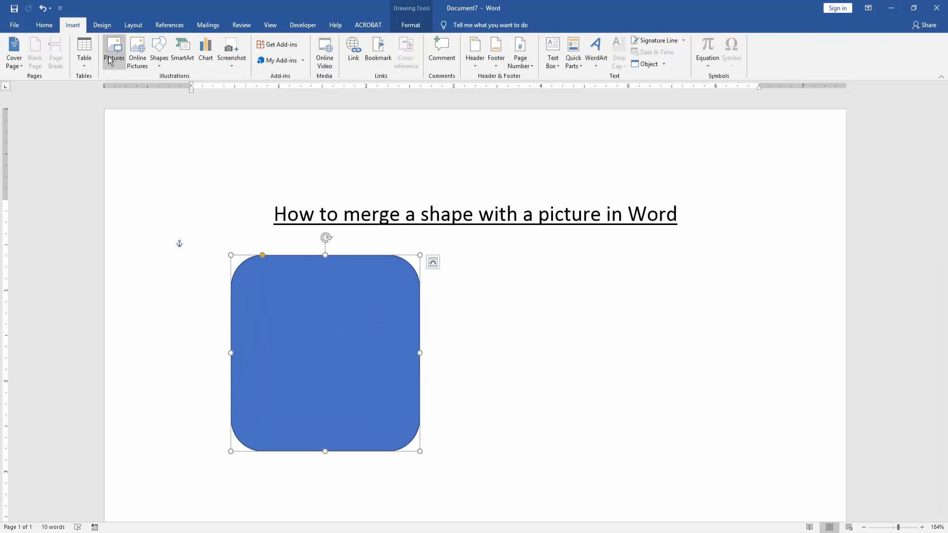
left_click(115, 51)
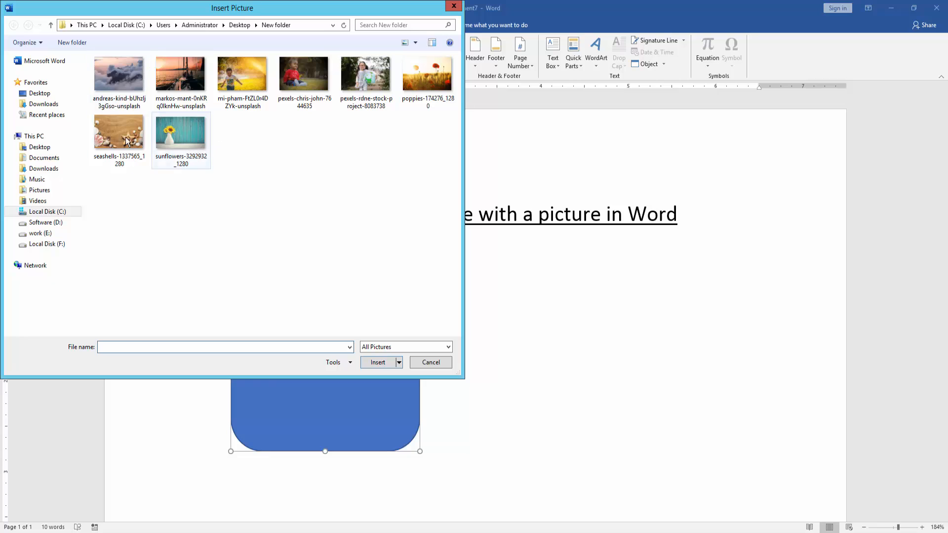
left_click(119, 129)
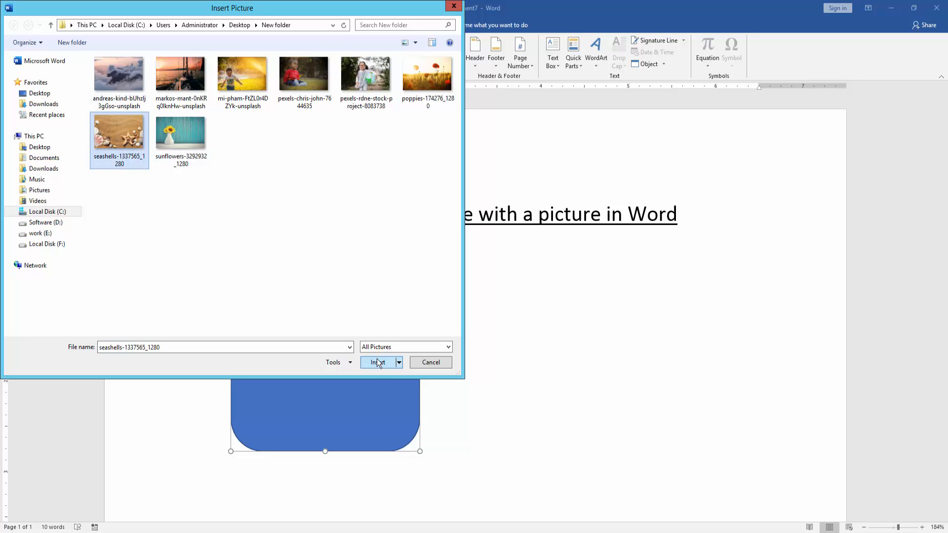
left_click(378, 363)
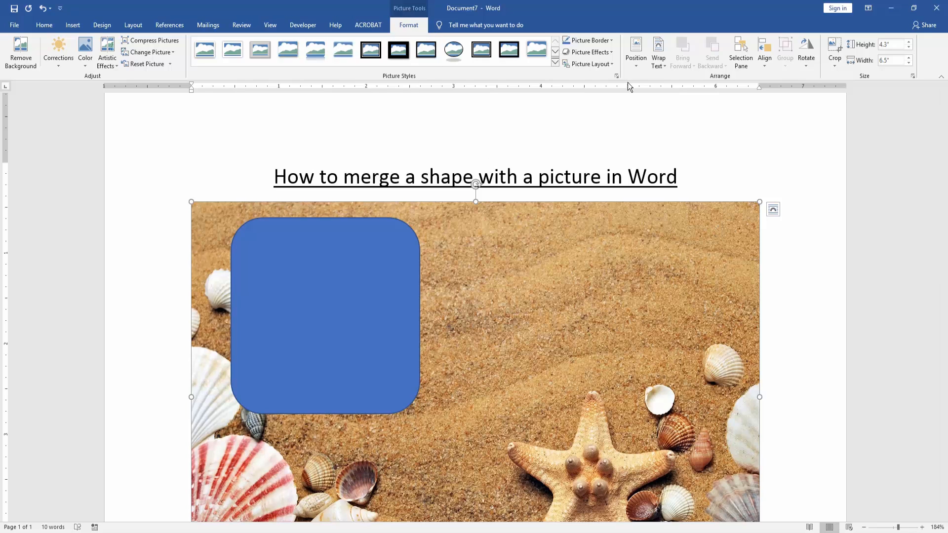
Set the photo to In Front of Text wrapping and move it right beside the rectangle.
left_click(657, 51)
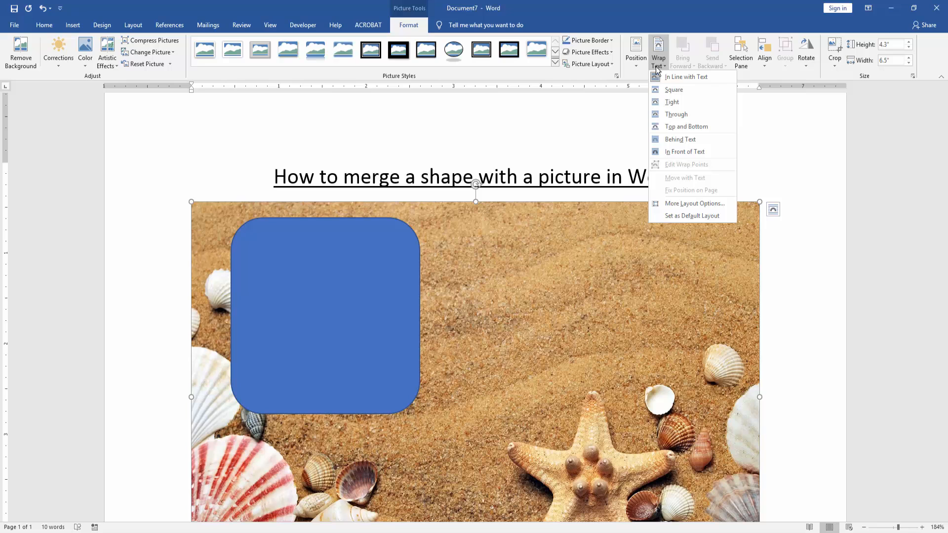
left_click(680, 139)
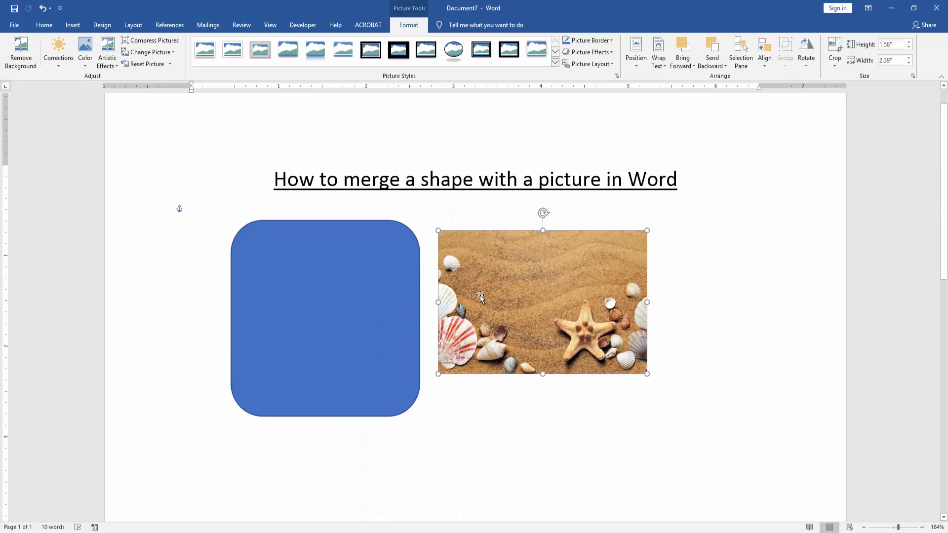
left_click_drag(542, 302, 554, 313)
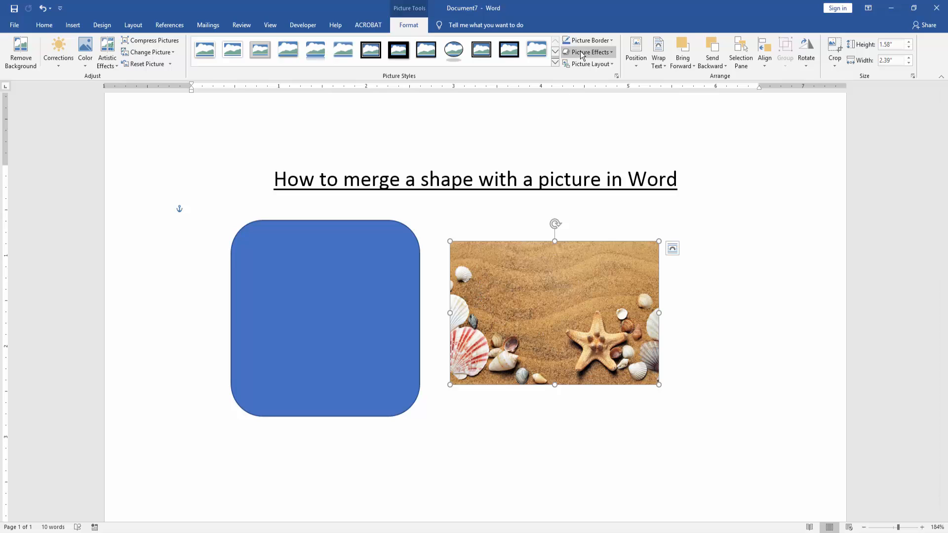
Apply a large Soft Edges picture effect to the photo, then select the rectangle.
left_click(588, 52)
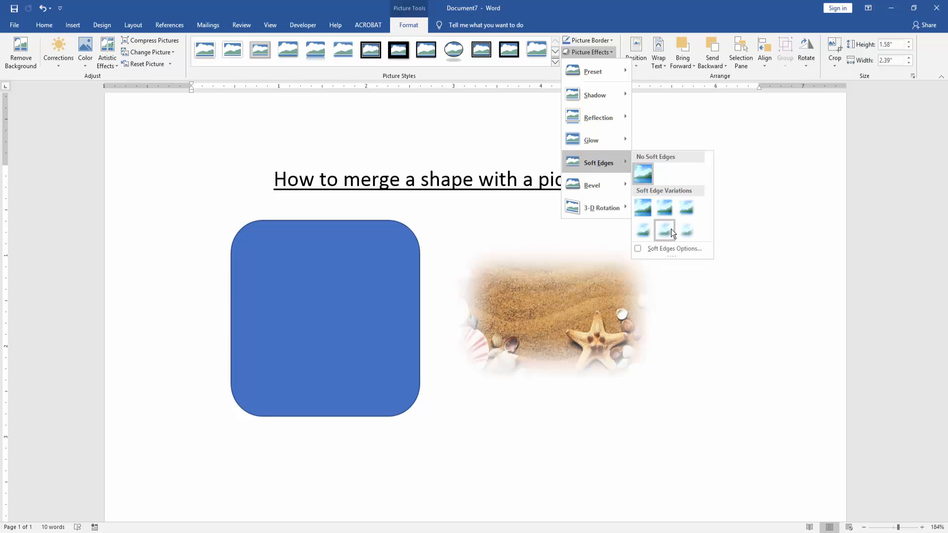
left_click(664, 230)
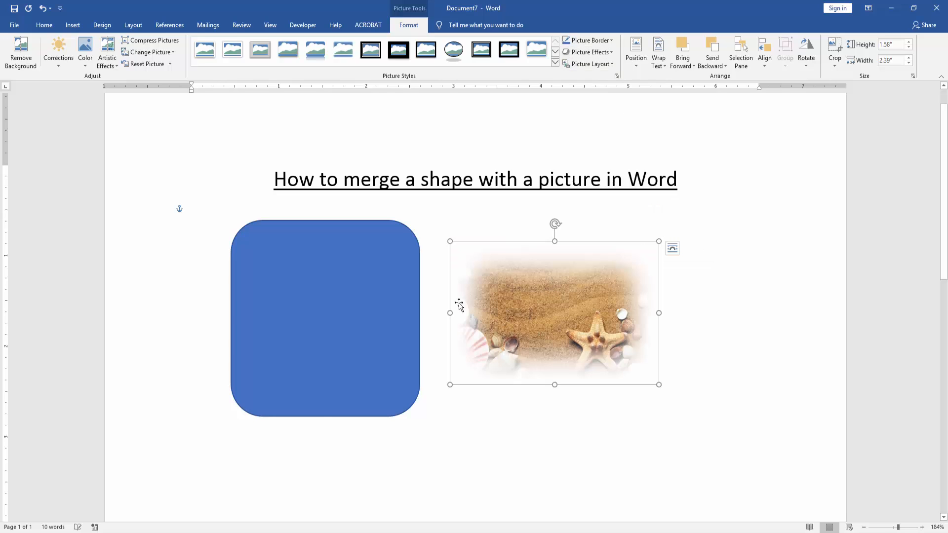
left_click(325, 317)
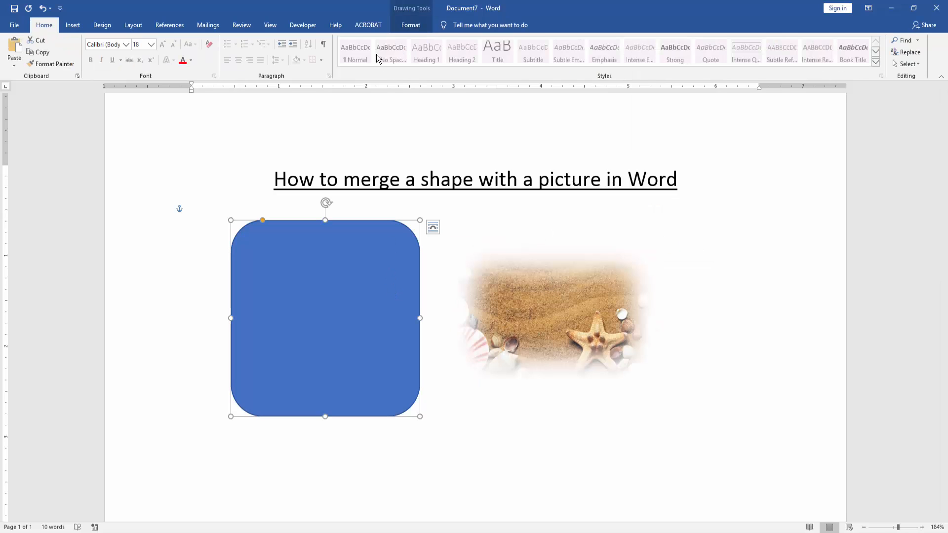
Apply a large Soft Edges shape effect to the blue rounded rectangle.
left_click(410, 25)
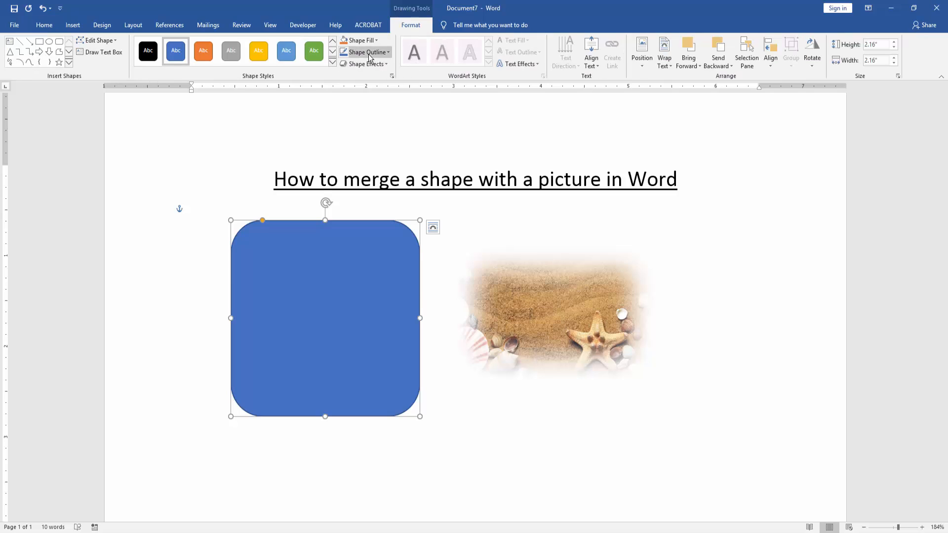
left_click(366, 63)
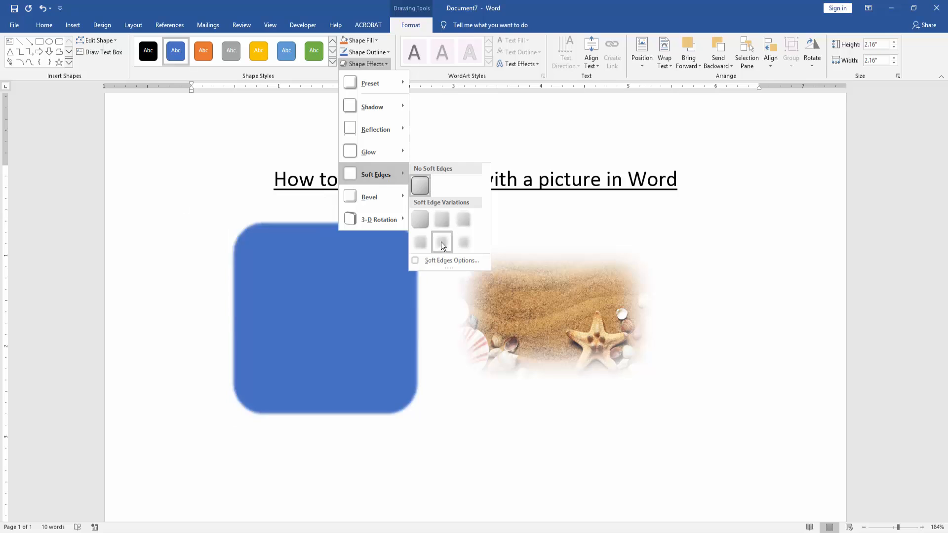
left_click(442, 241)
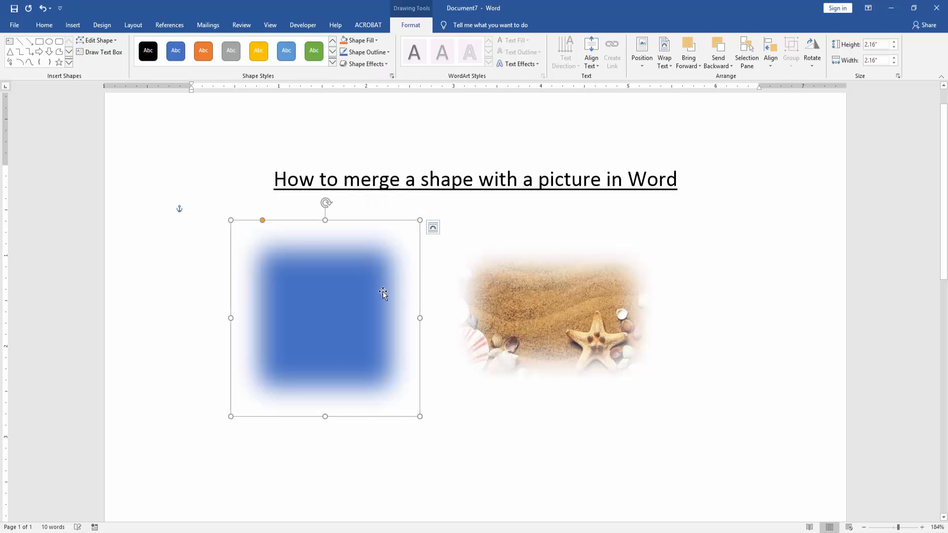
Drag the rectangle onto the photo, select both and group them via Group > Group.
left_click_drag(383, 294, 478, 294)
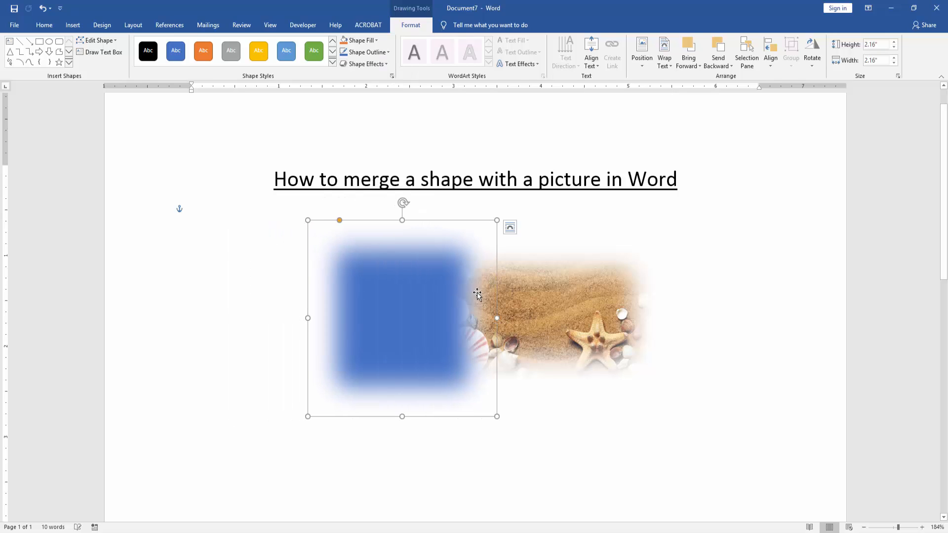
mouse_move(556, 300)
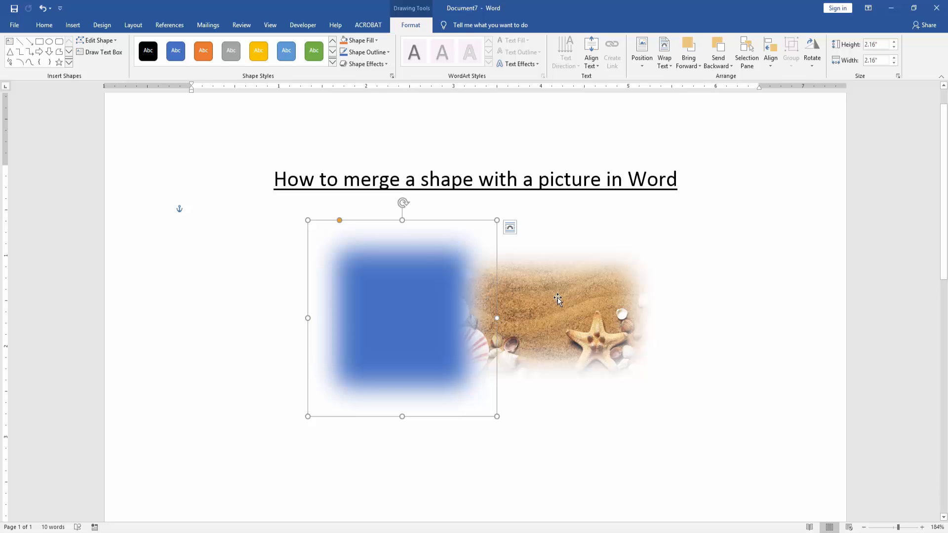
left_click(574, 302)
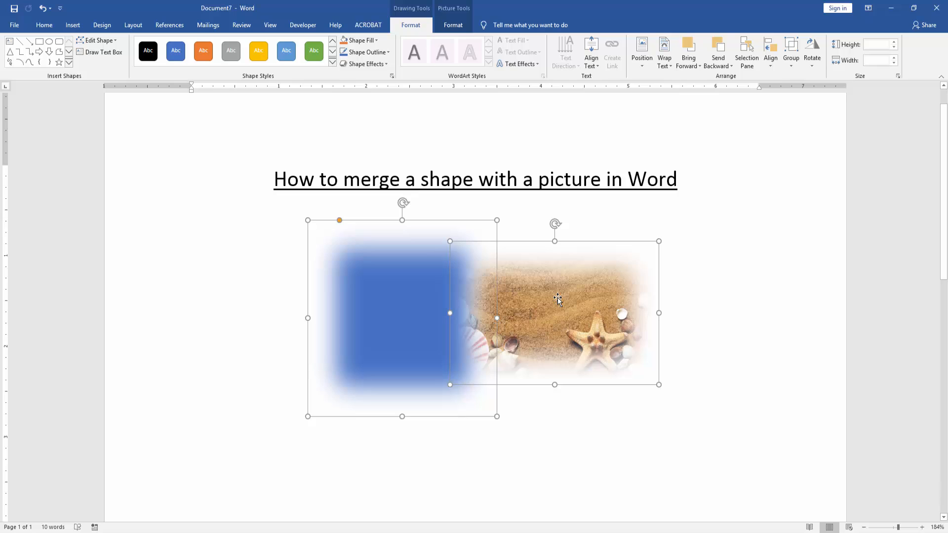
right_click(557, 300)
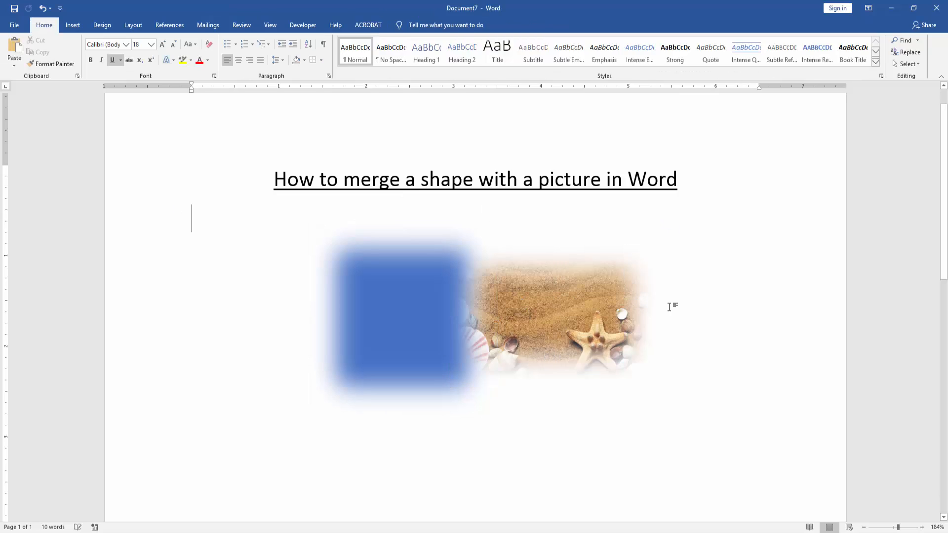
left_click(402, 320)
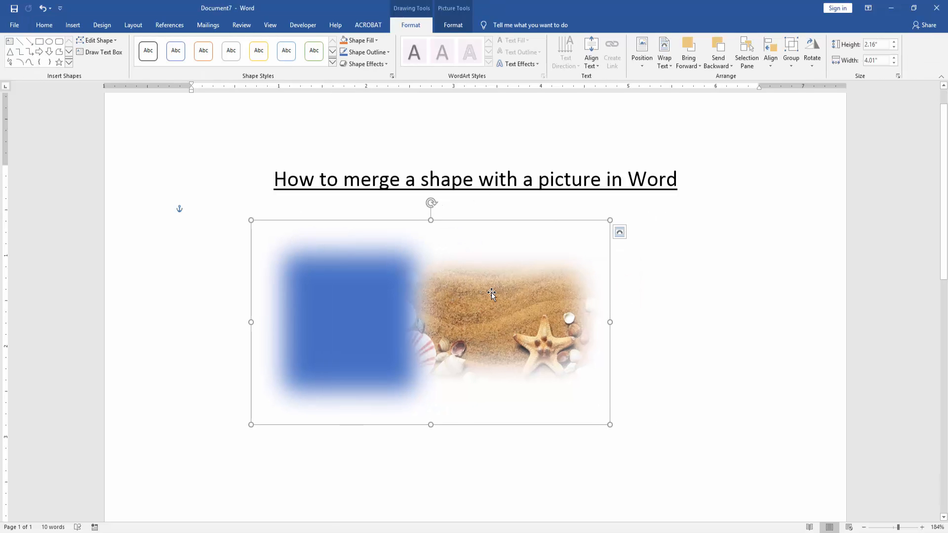
mouse_move(627, 298)
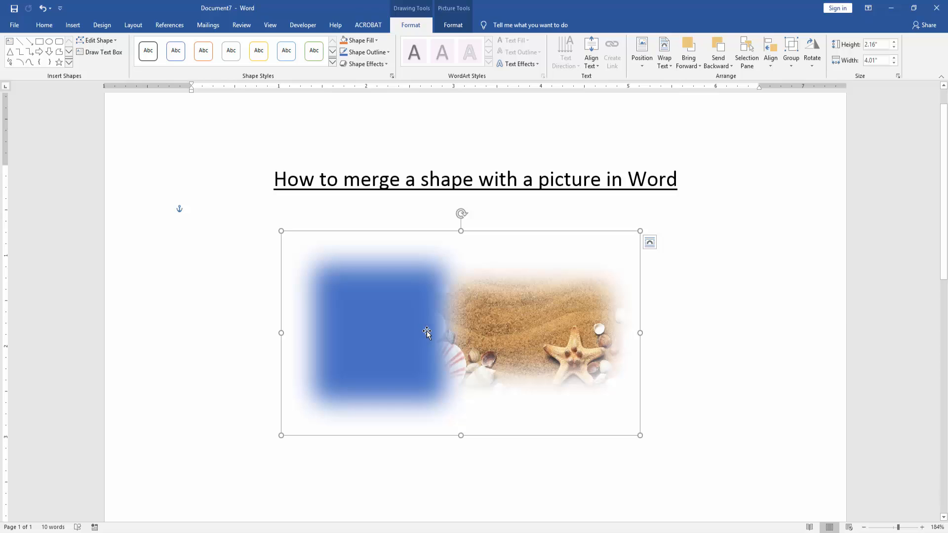
mouse_move(430, 320)
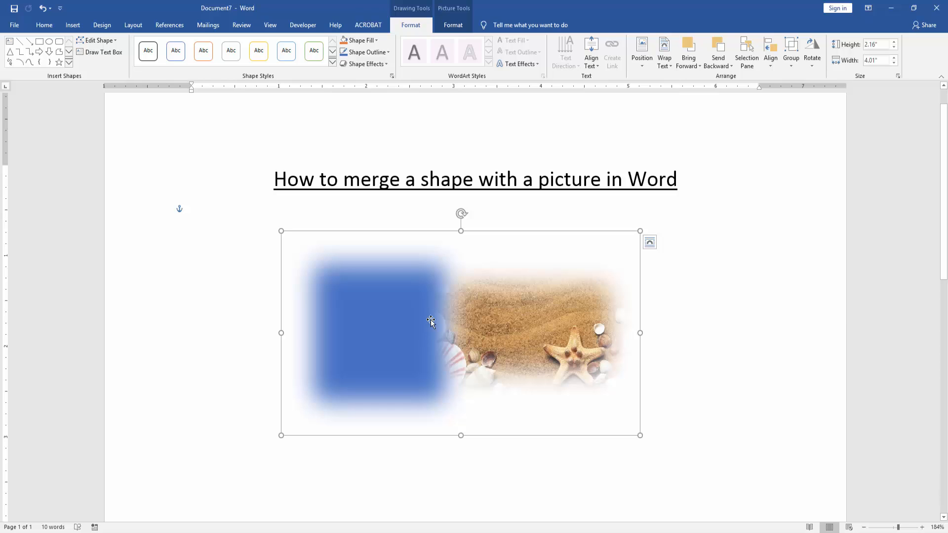
left_click(440, 179)
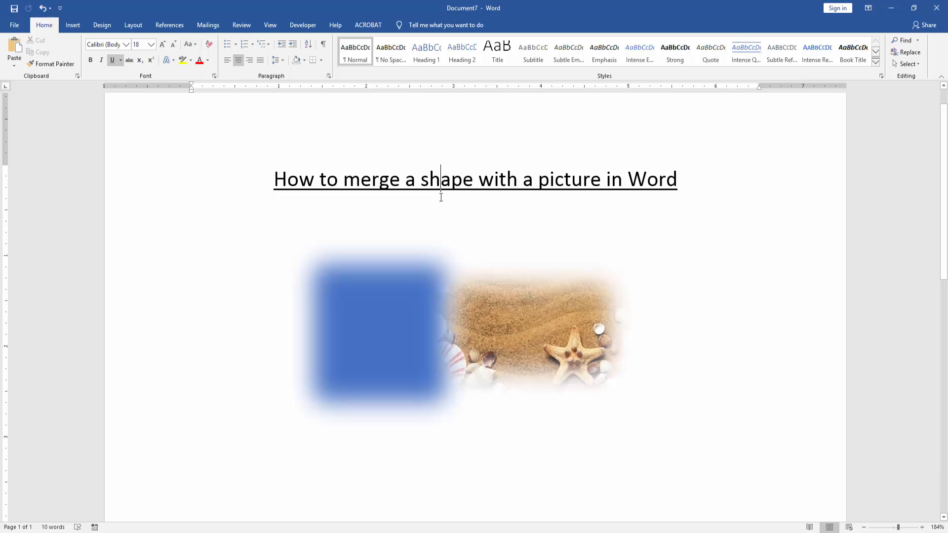